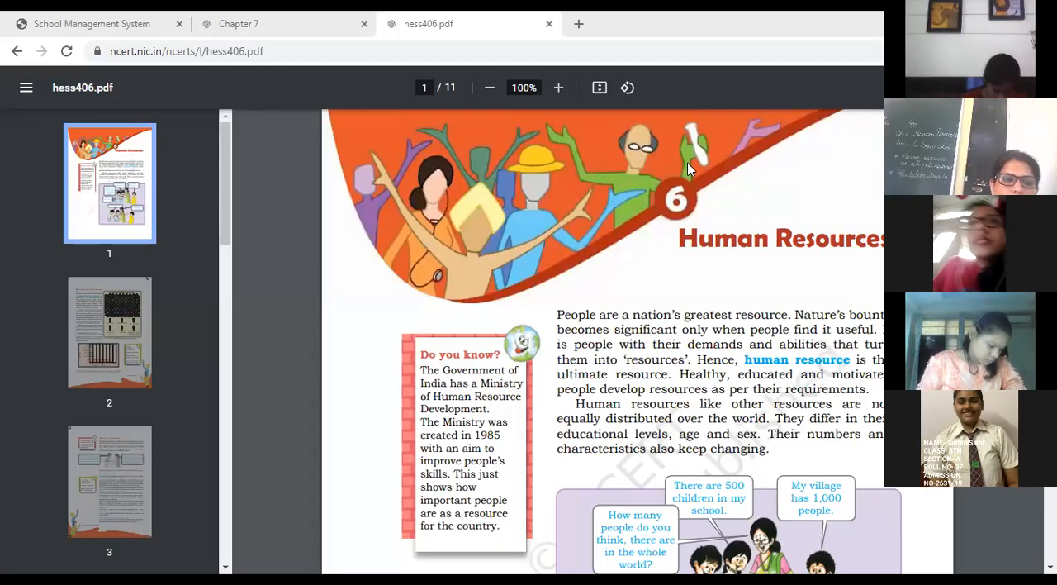
pyautogui.moveTo(667, 262)
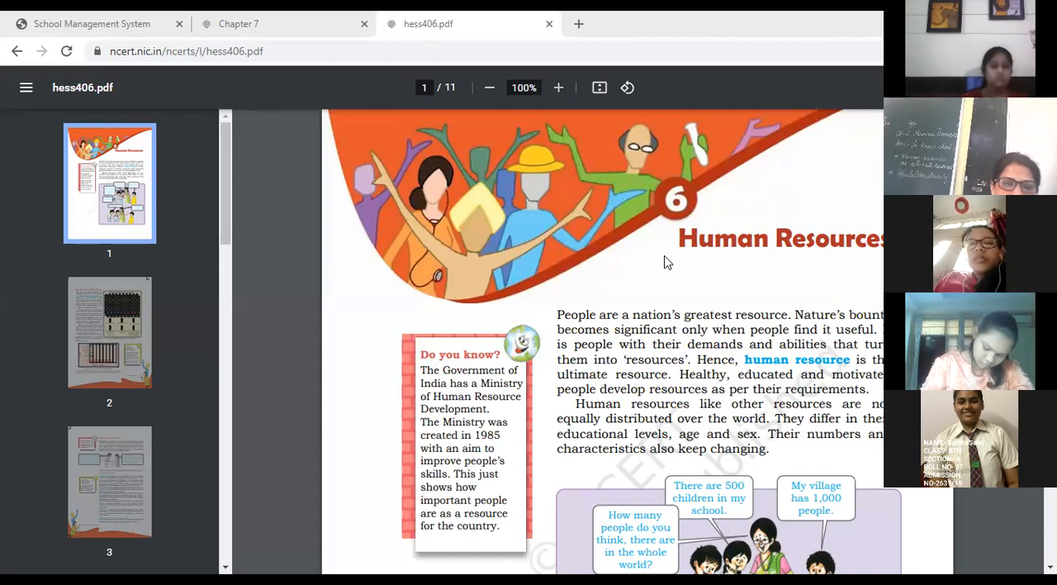
pyautogui.moveTo(761, 274)
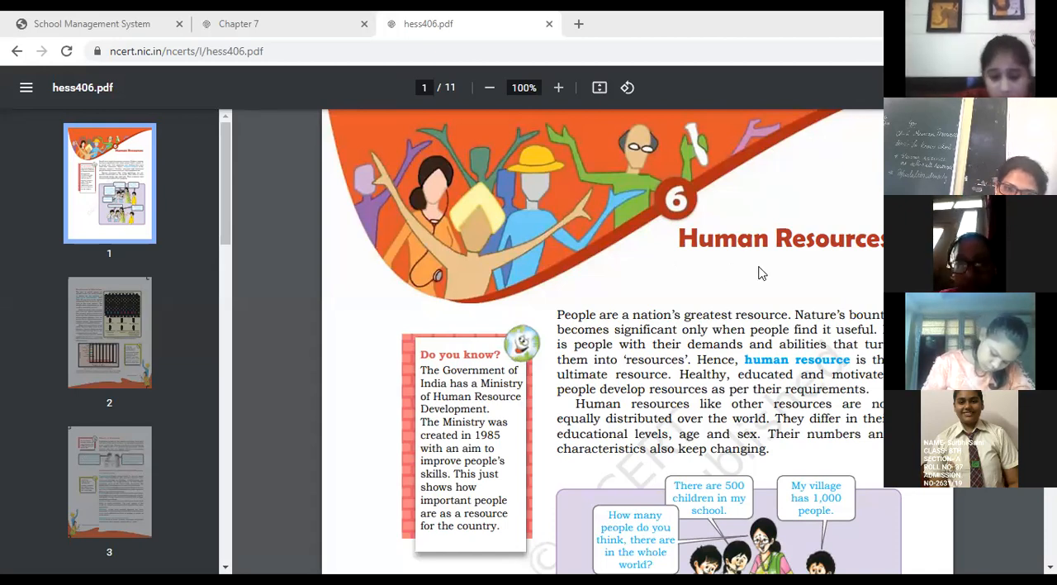
pyautogui.moveTo(611, 337)
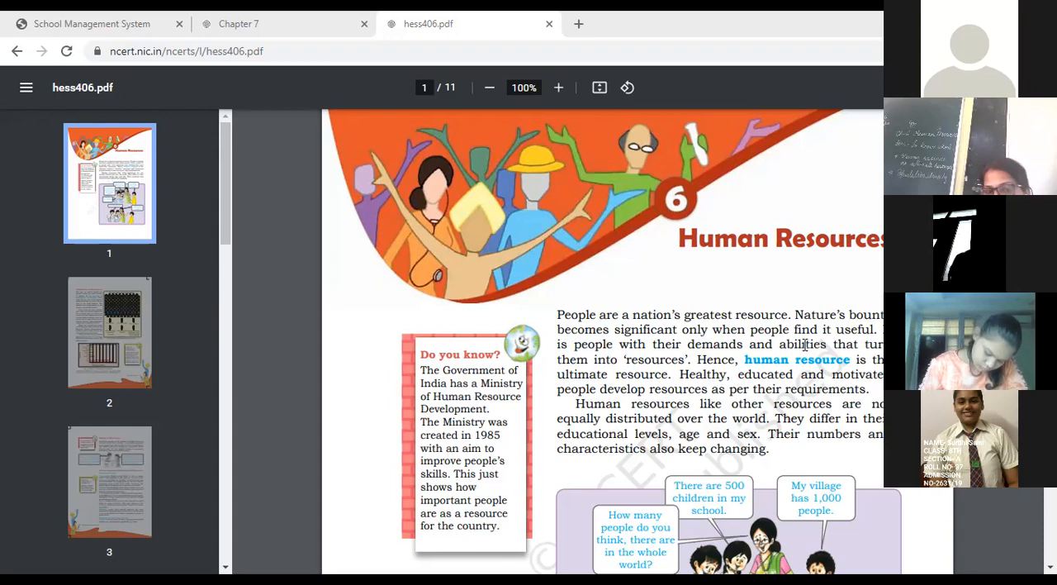
pyautogui.moveTo(721, 126)
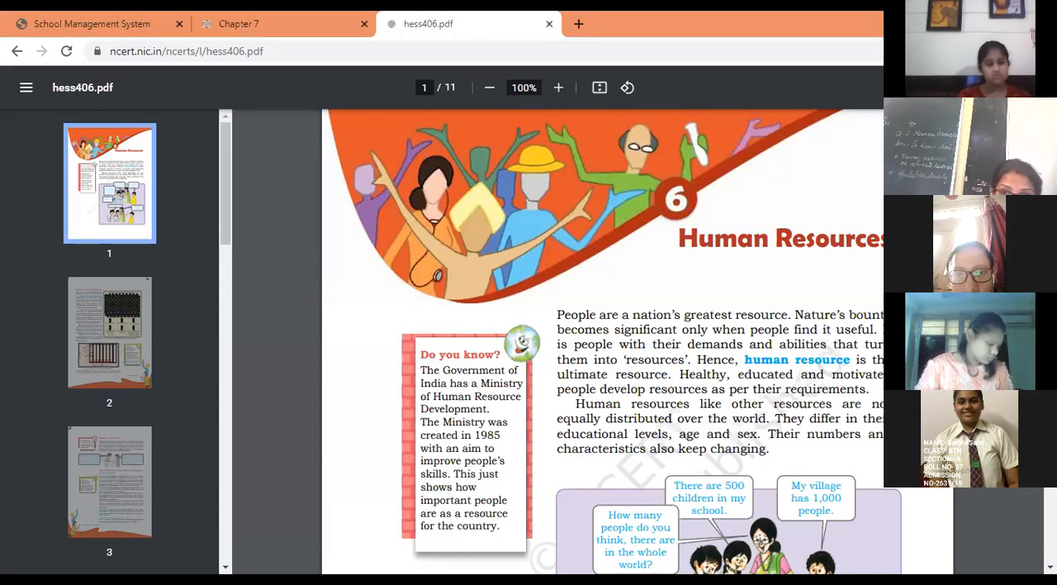
pyautogui.scroll(-3)
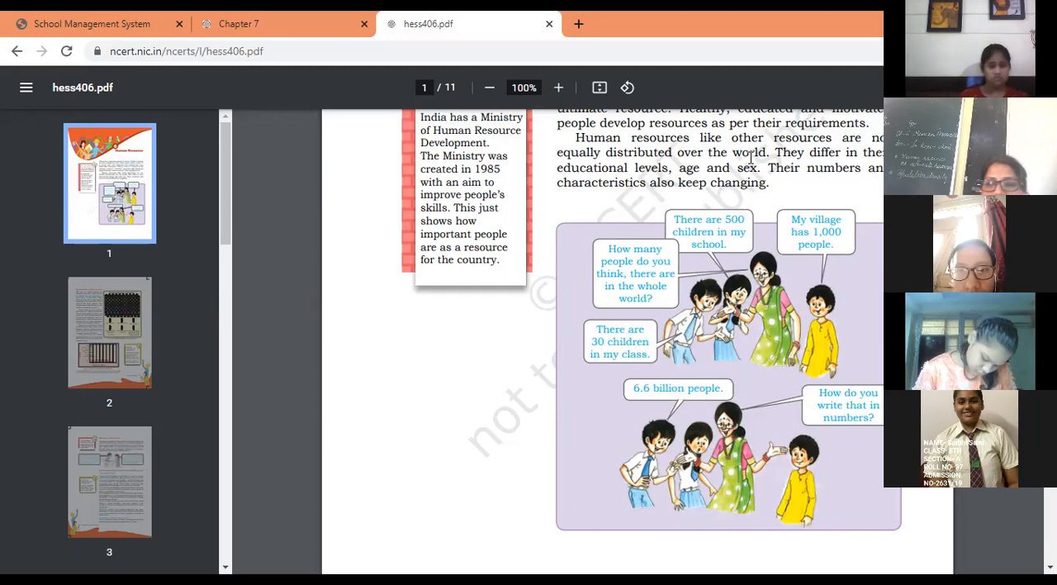
pyautogui.moveTo(611, 396)
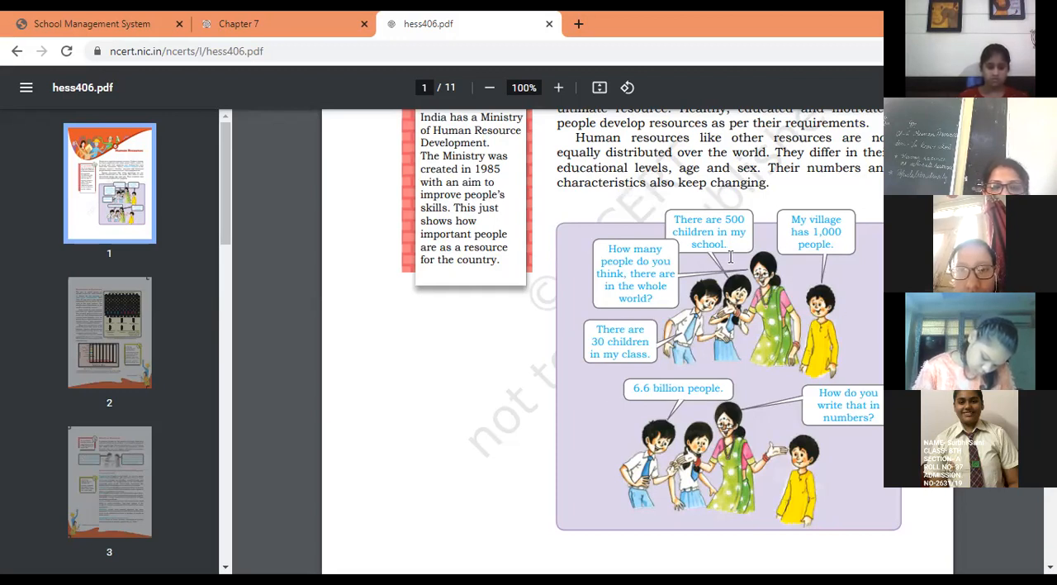
pyautogui.moveTo(750, 310)
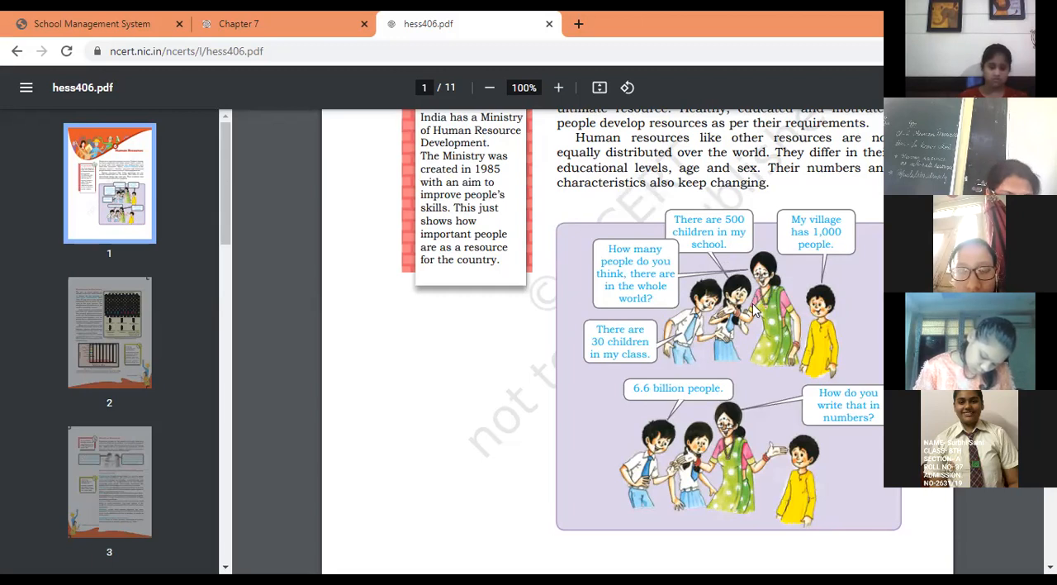
pyautogui.moveTo(809, 305)
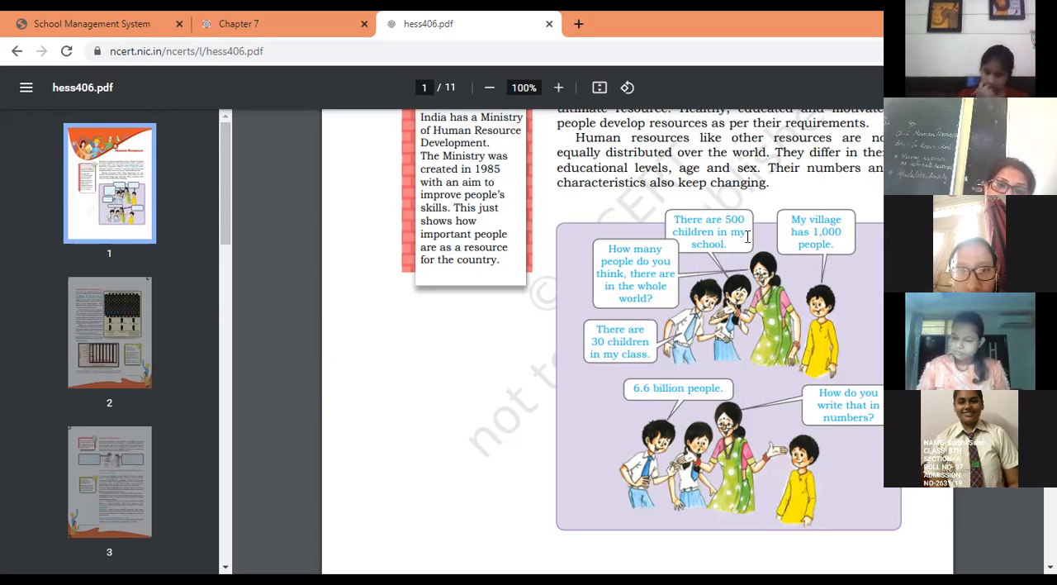
pyautogui.moveTo(647, 256)
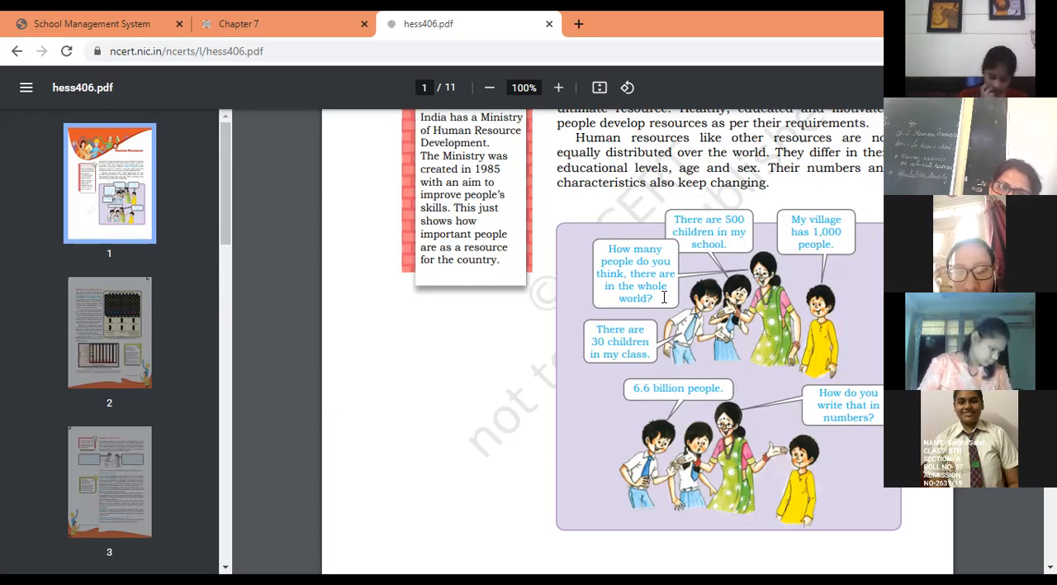
pyautogui.moveTo(632, 320)
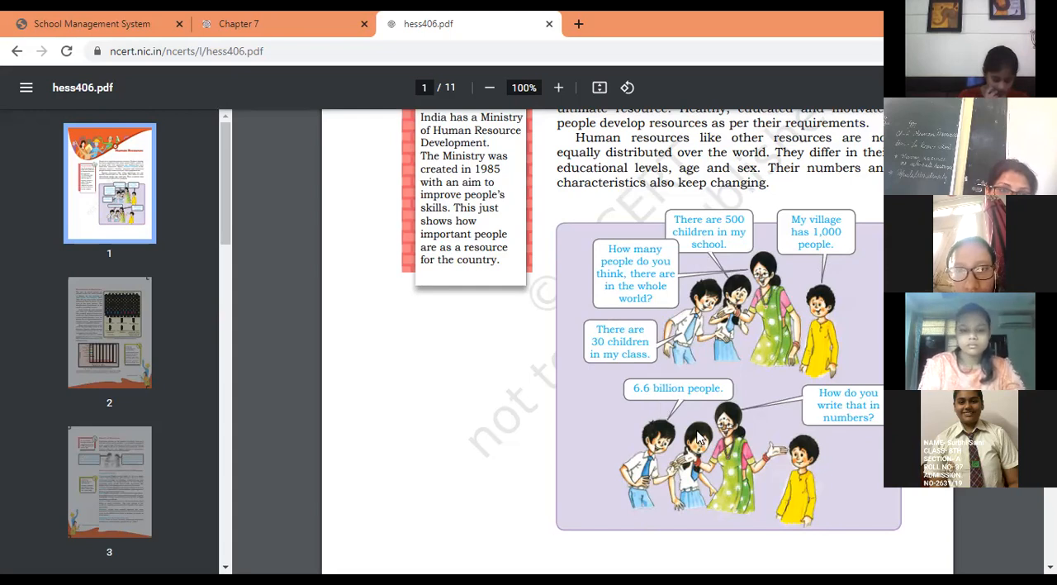
pyautogui.moveTo(742, 326)
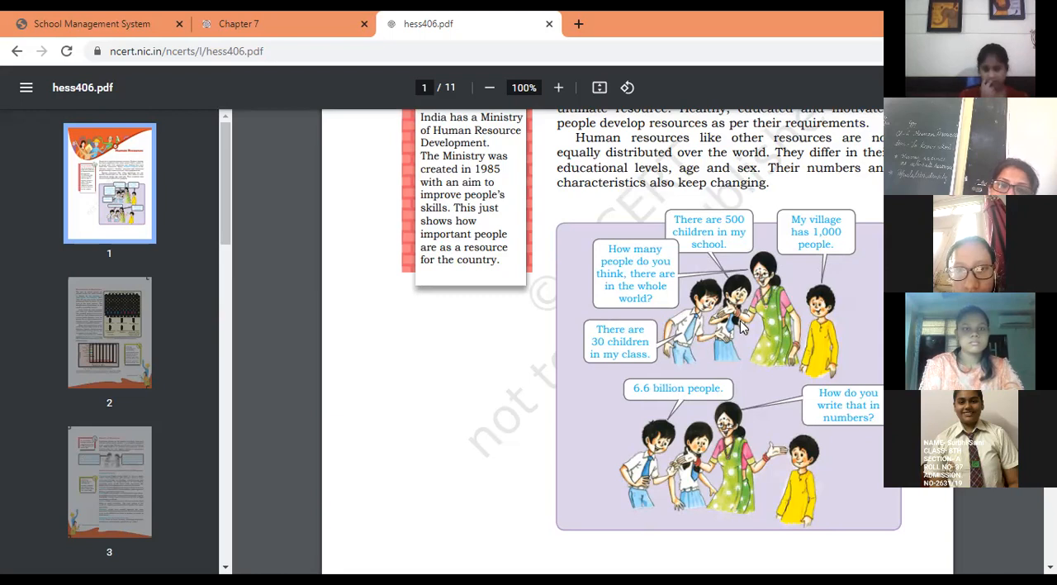
pyautogui.moveTo(850, 340)
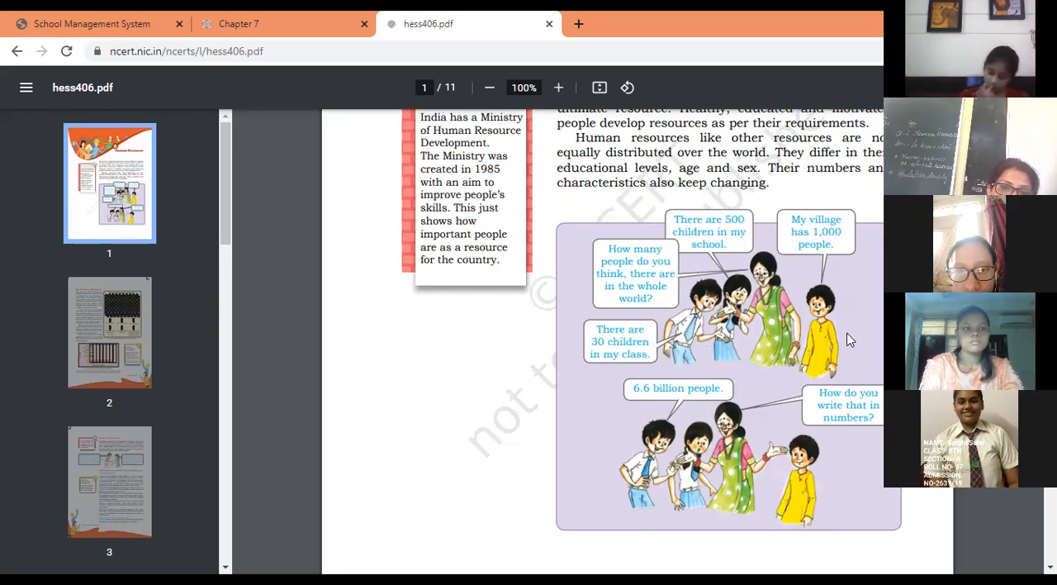
pyautogui.moveTo(661, 429)
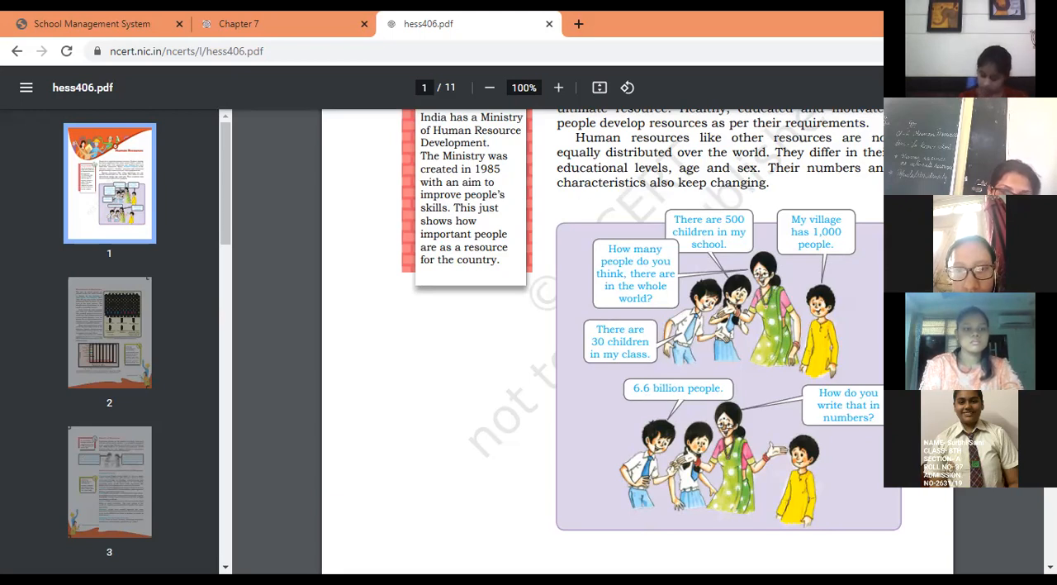
pyautogui.scroll(-3)
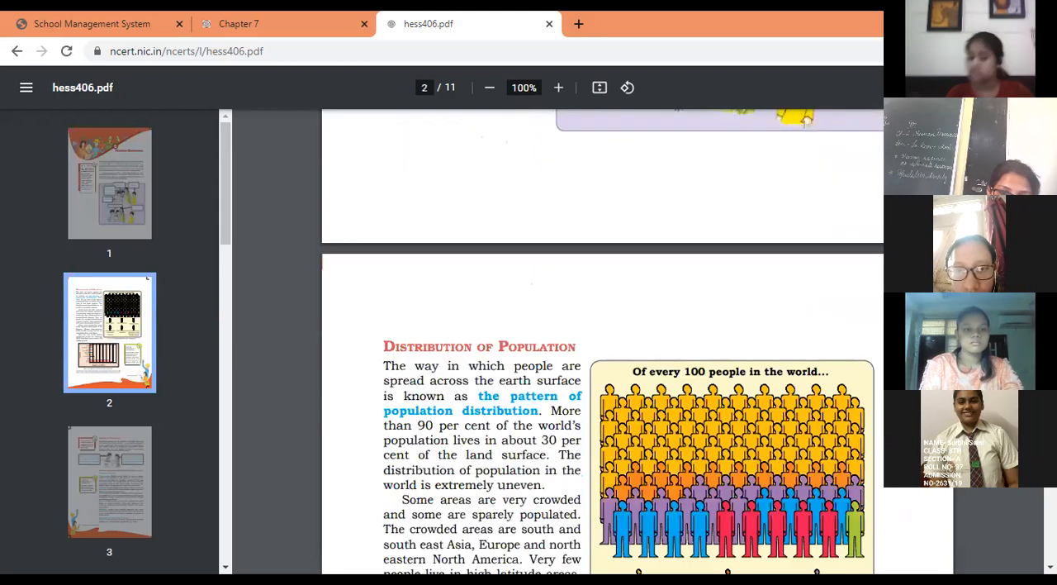
pyautogui.scroll(-3)
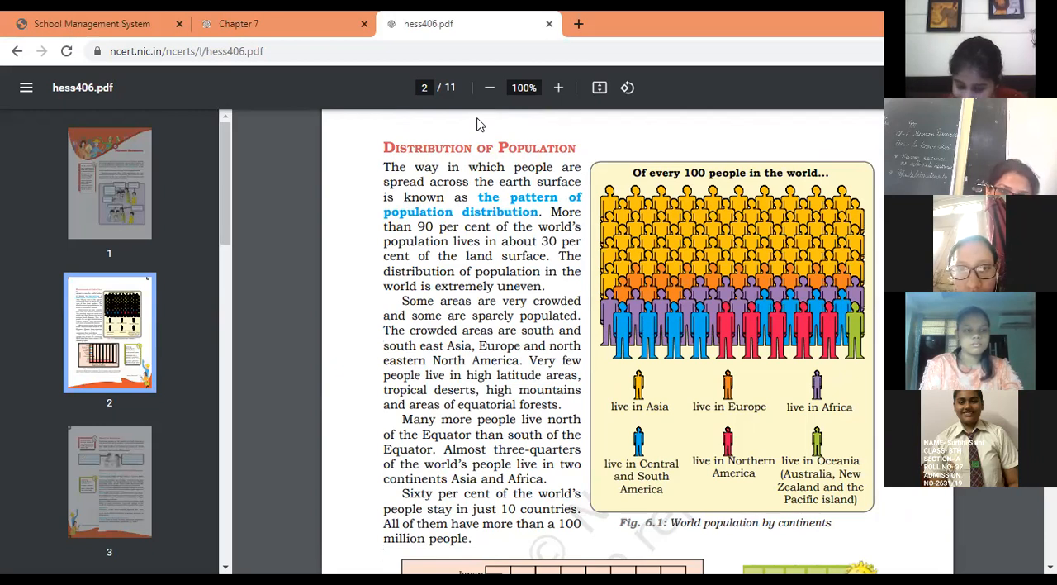
pyautogui.moveTo(743, 320)
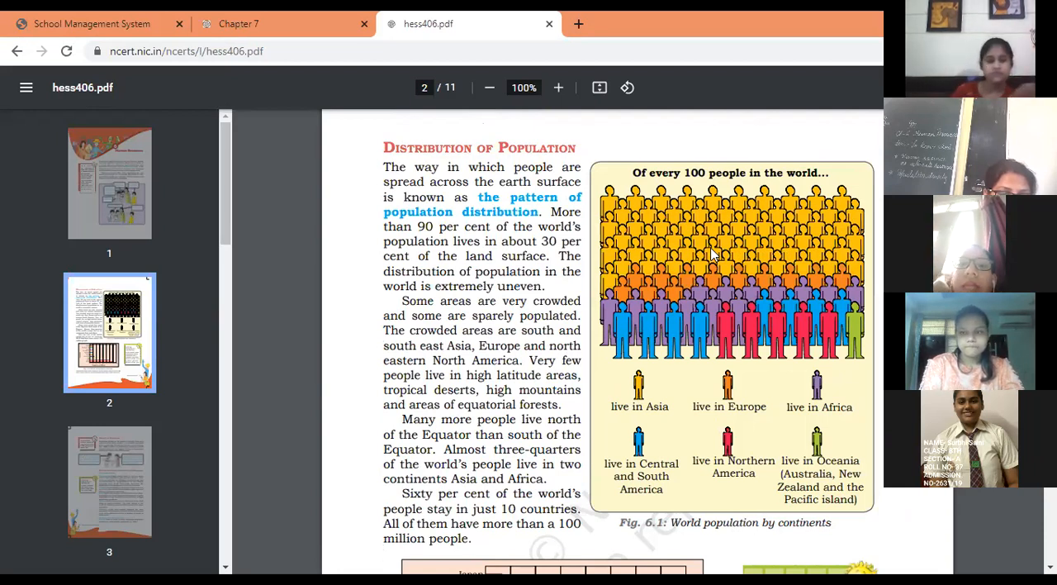
pyautogui.moveTo(665, 300)
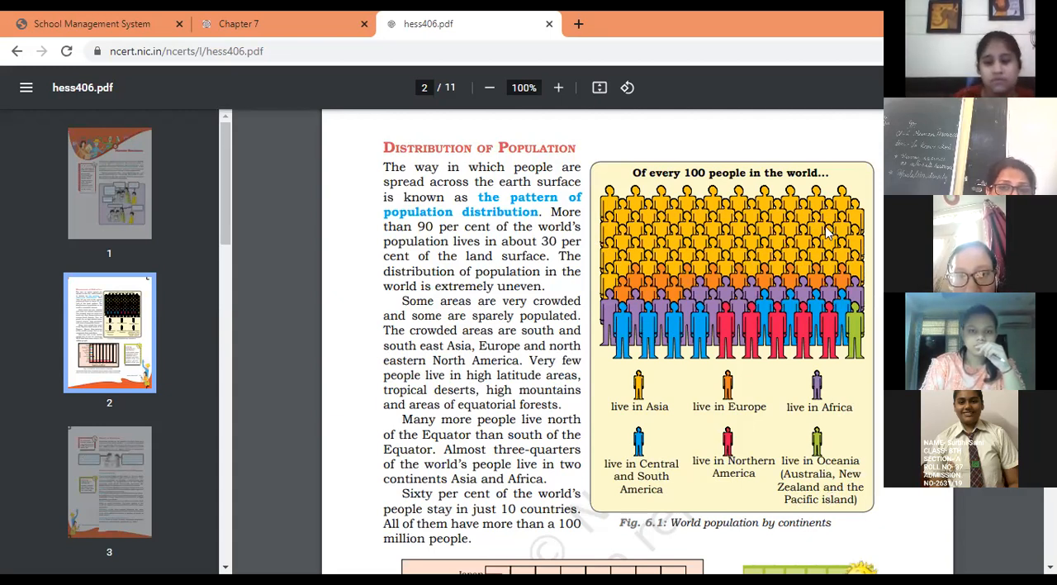
pyautogui.moveTo(780, 260)
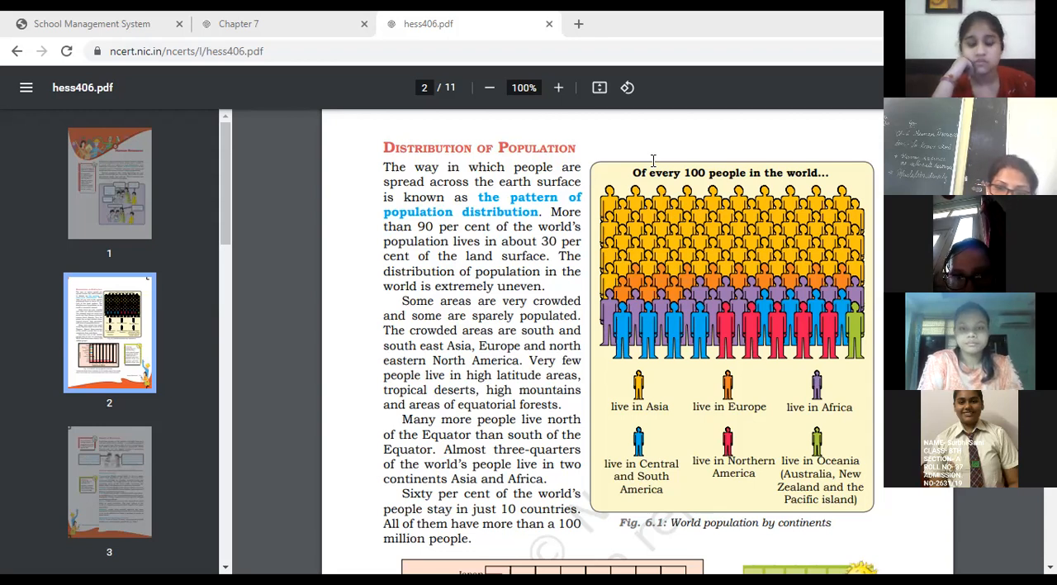
pyautogui.moveTo(545, 135)
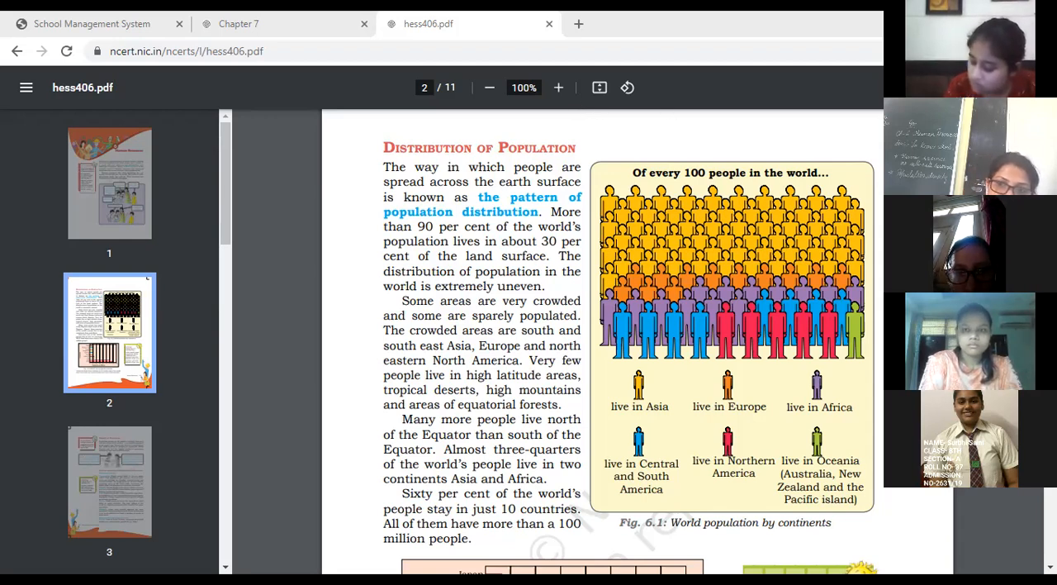
pyautogui.scroll(-3)
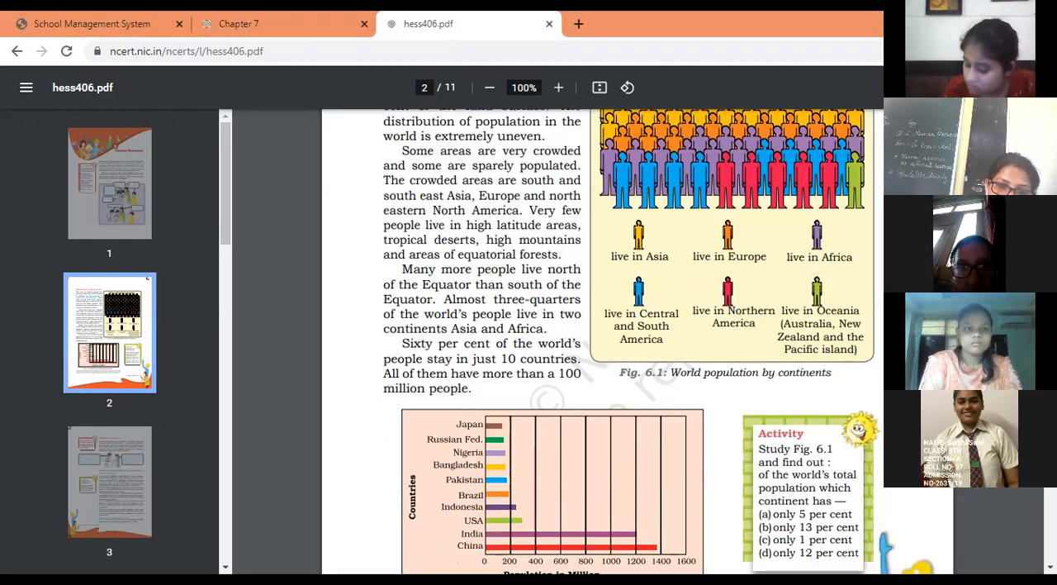
pyautogui.scroll(-3)
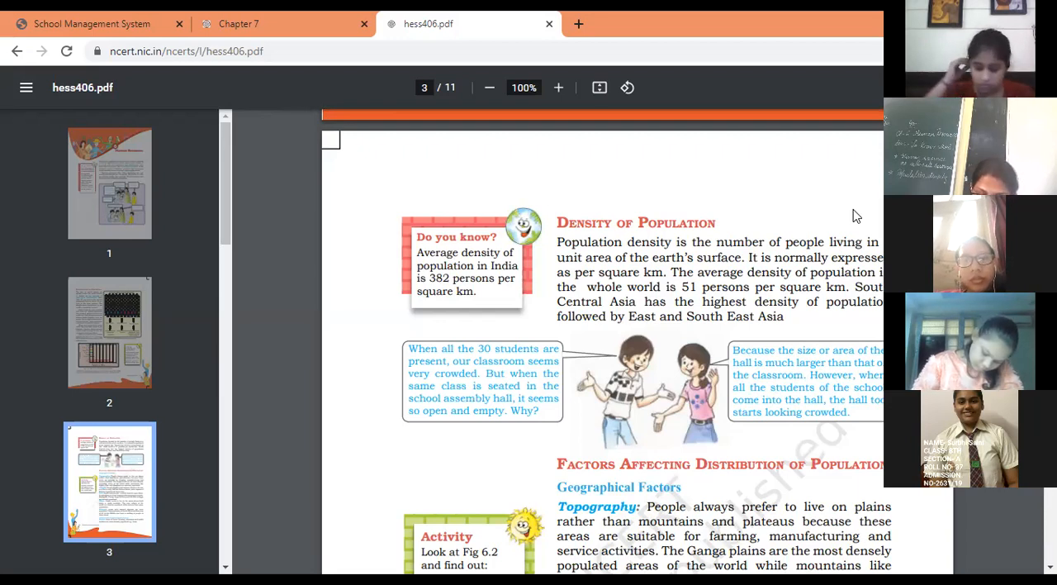
pyautogui.scroll(-3)
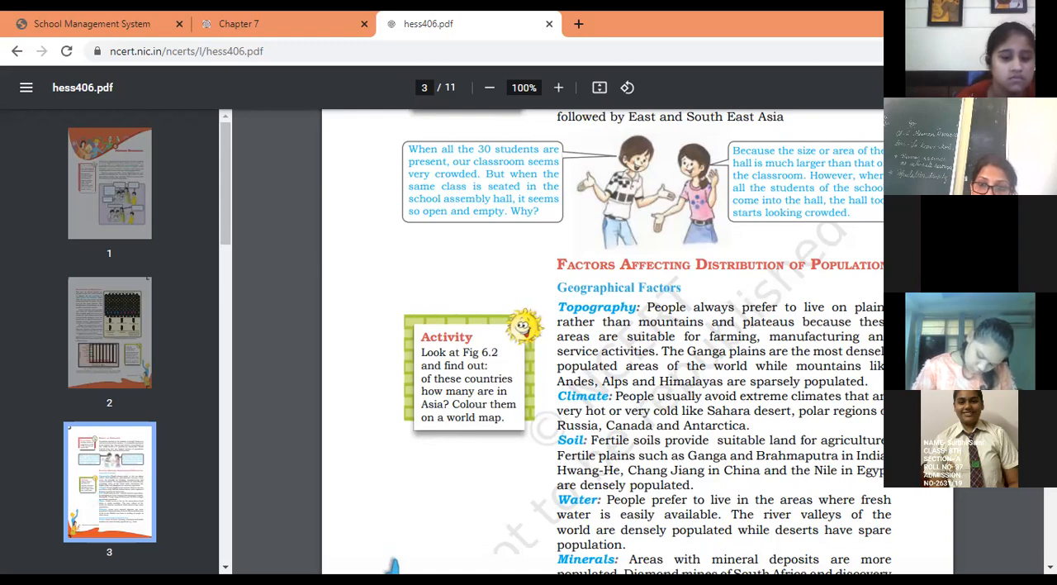
pyautogui.scroll(-3)
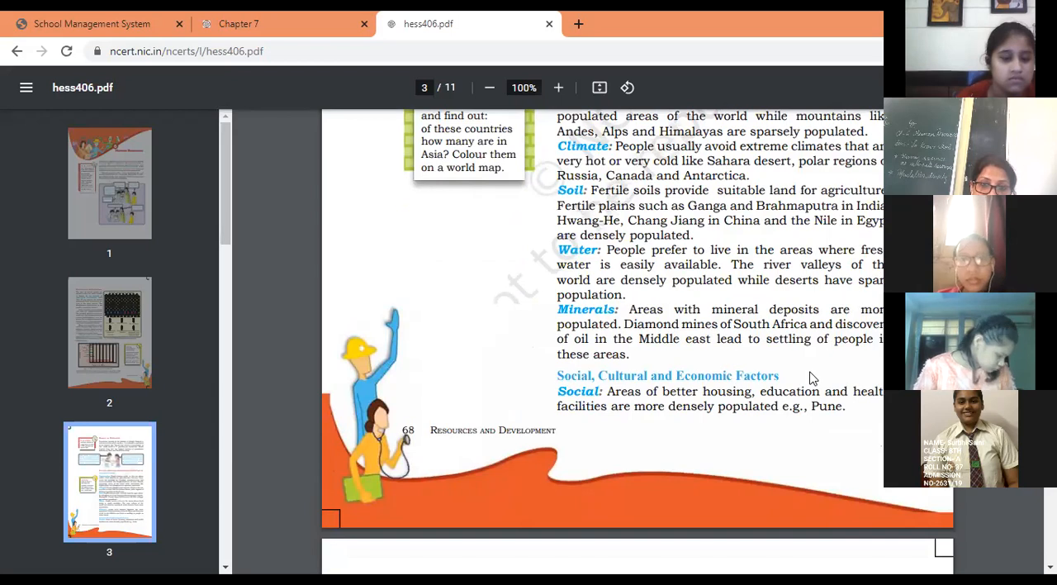
pyautogui.moveTo(746, 361)
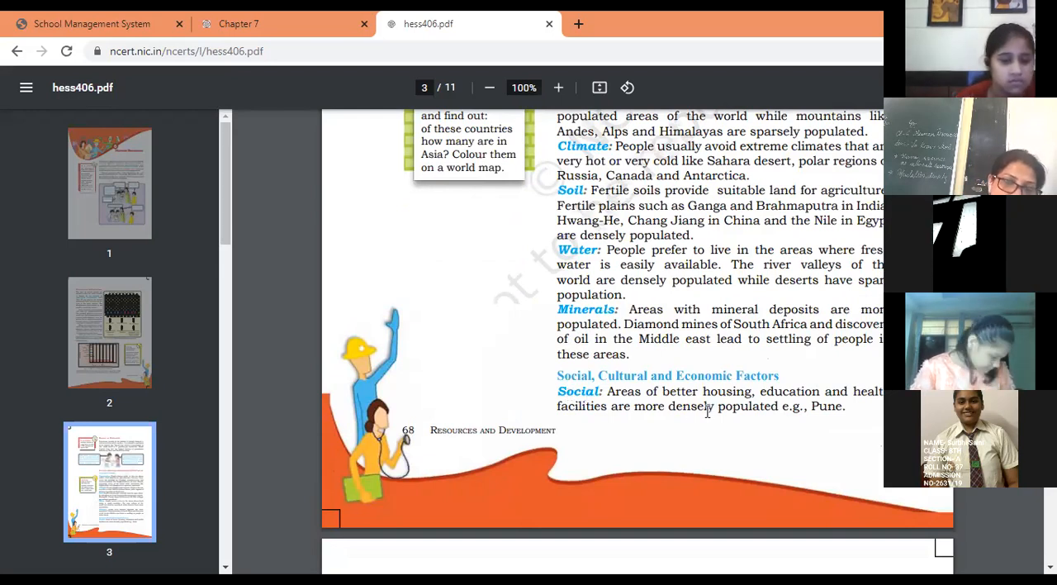
pyautogui.moveTo(652, 441)
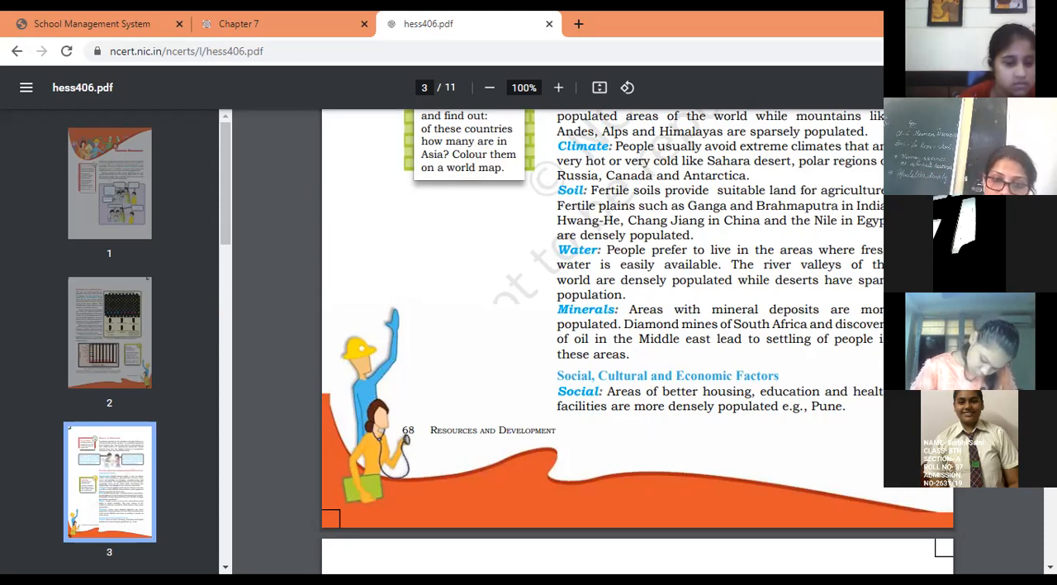
pyautogui.scroll(-3)
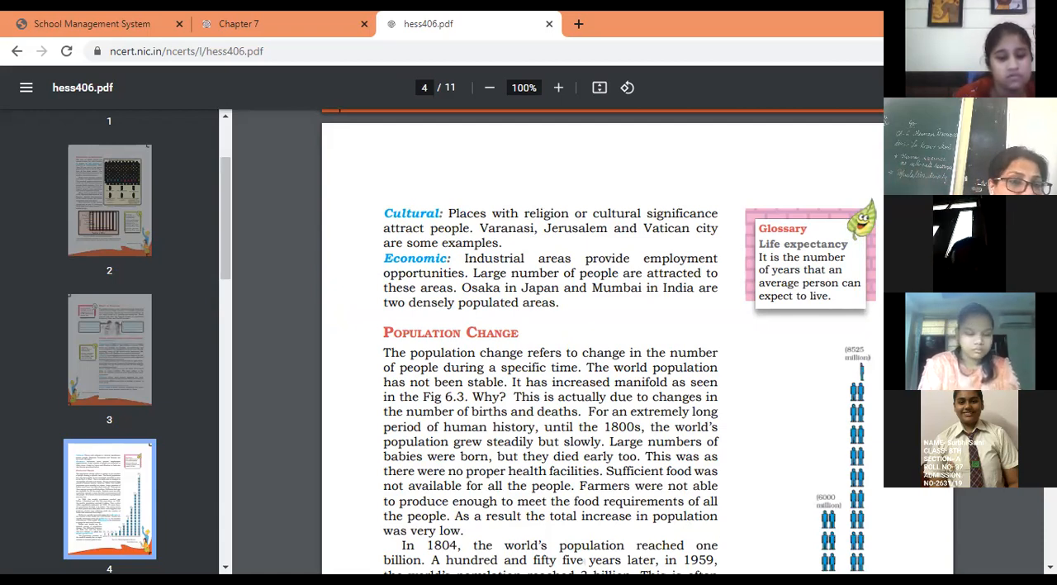
pyautogui.moveTo(781, 109)
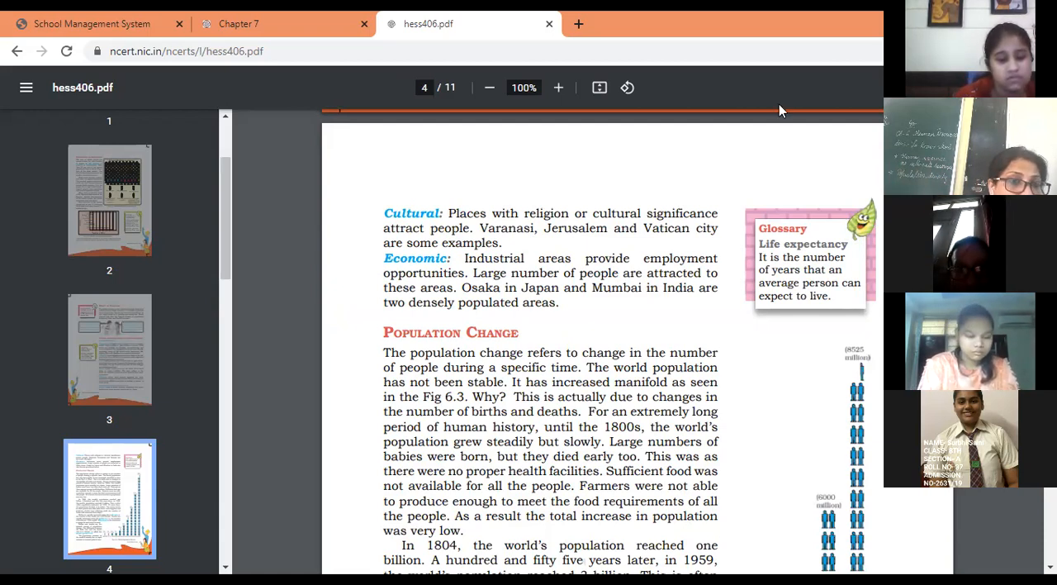
pyautogui.moveTo(598, 87)
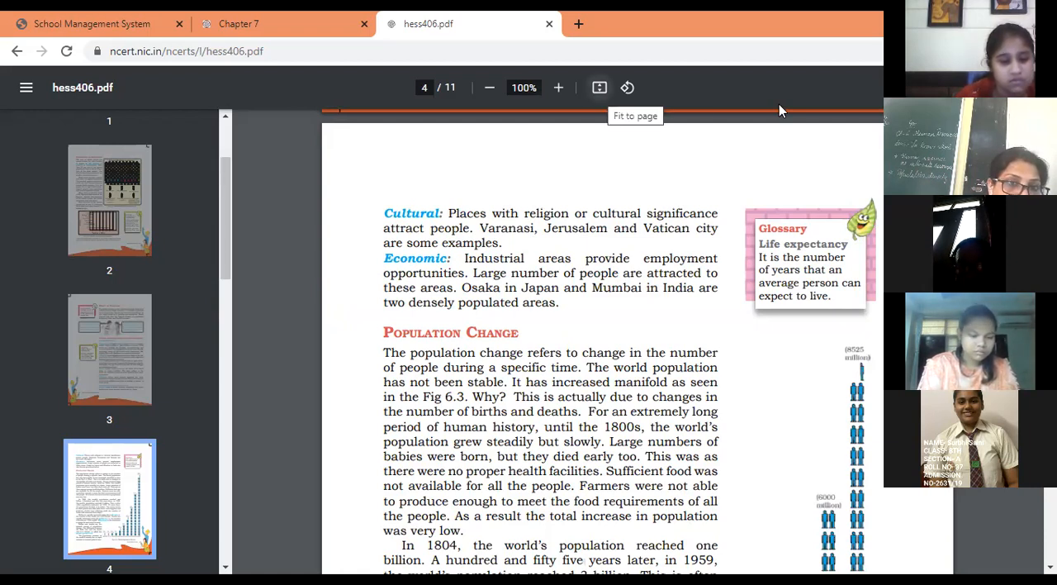
pyautogui.moveTo(429, 136)
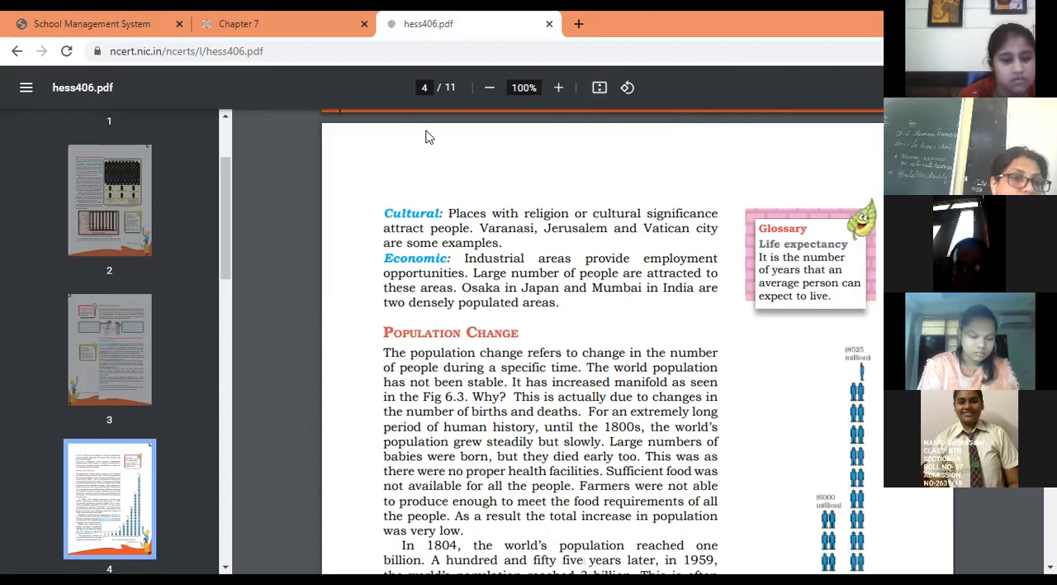